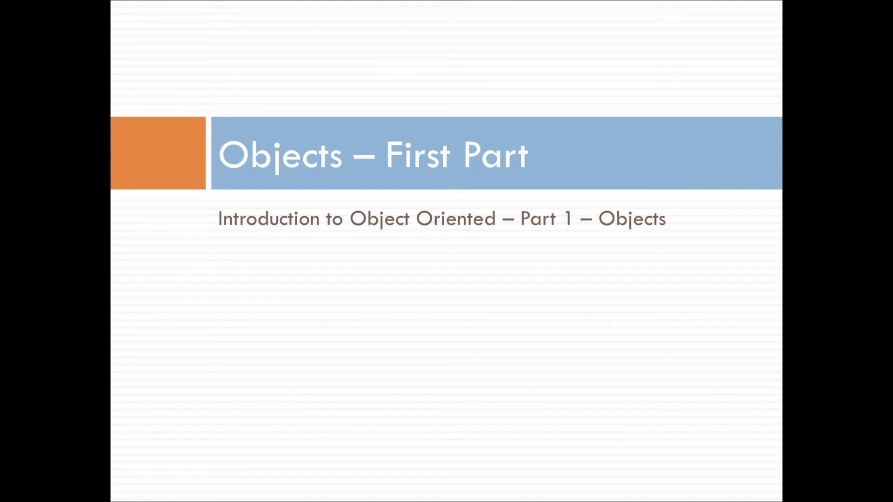
Advance the slideshow to the 'What is an Object?' definitions slide.
key("Right")
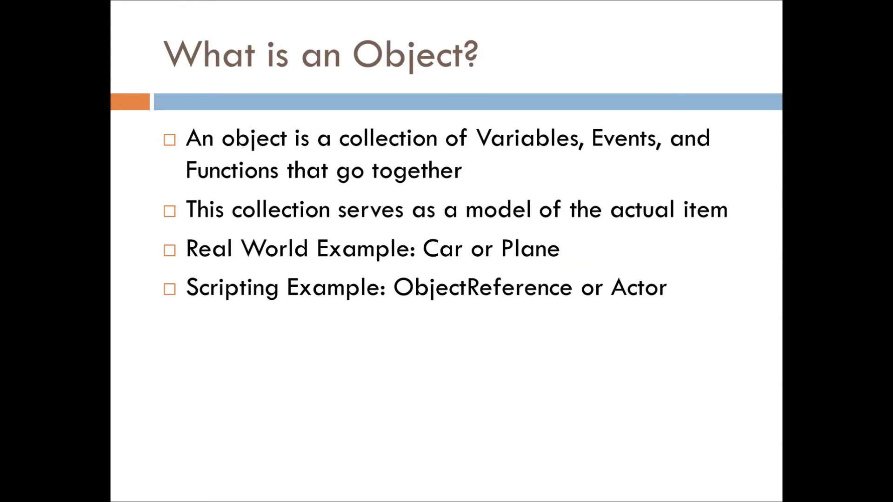
key("right")
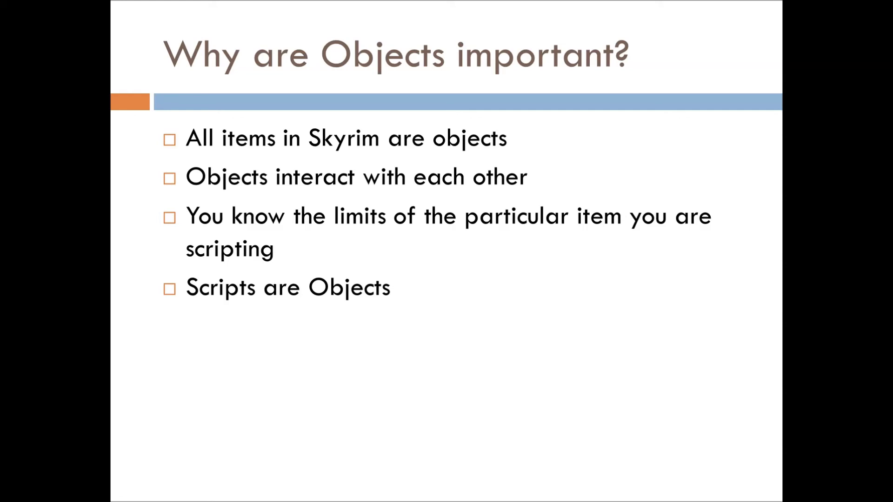
Advance past the Conclusion slide to the Contact Information slide.
key("Right")
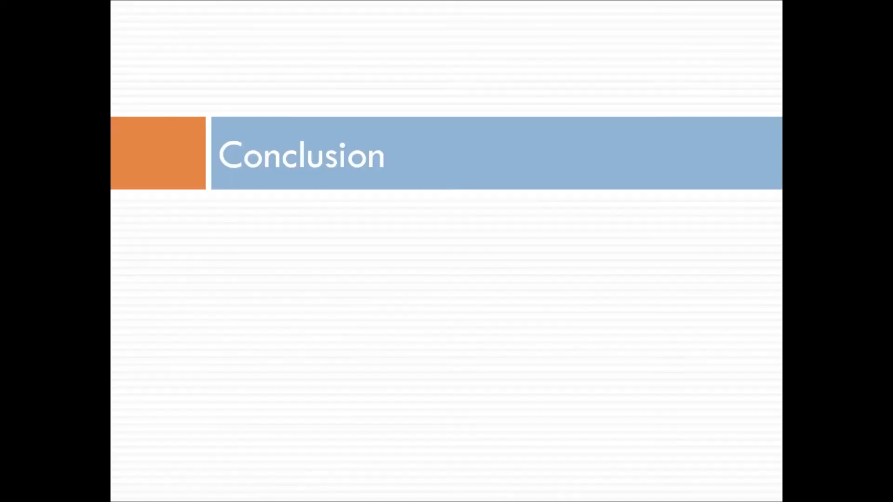
key("Right")
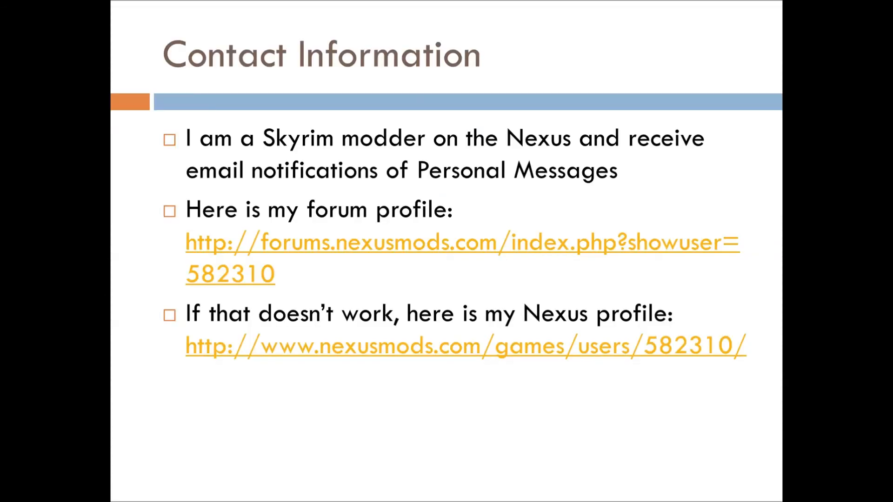